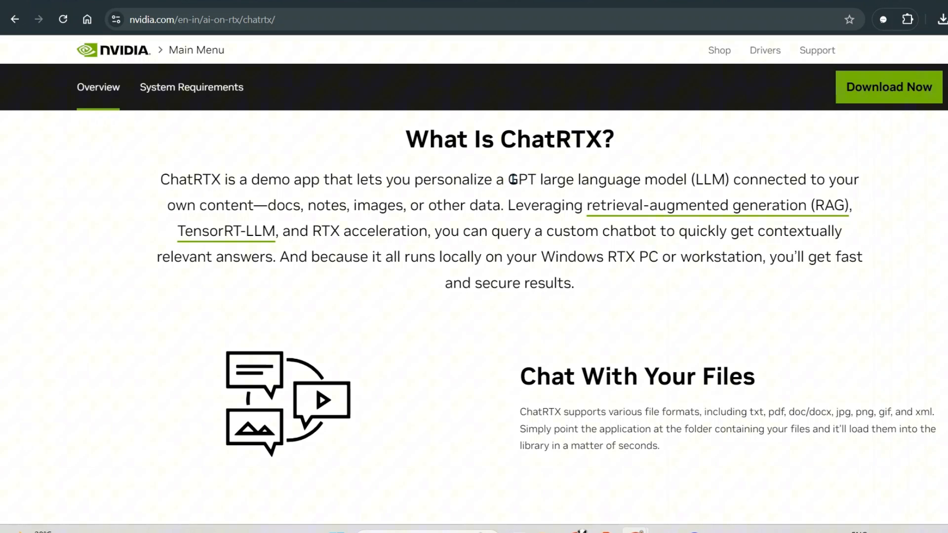
# - Highlight the docs and other supported content types in the ChatRTX description and scroll the page
pyautogui.moveTo(507, 180); pyautogui.dragTo(720, 180)
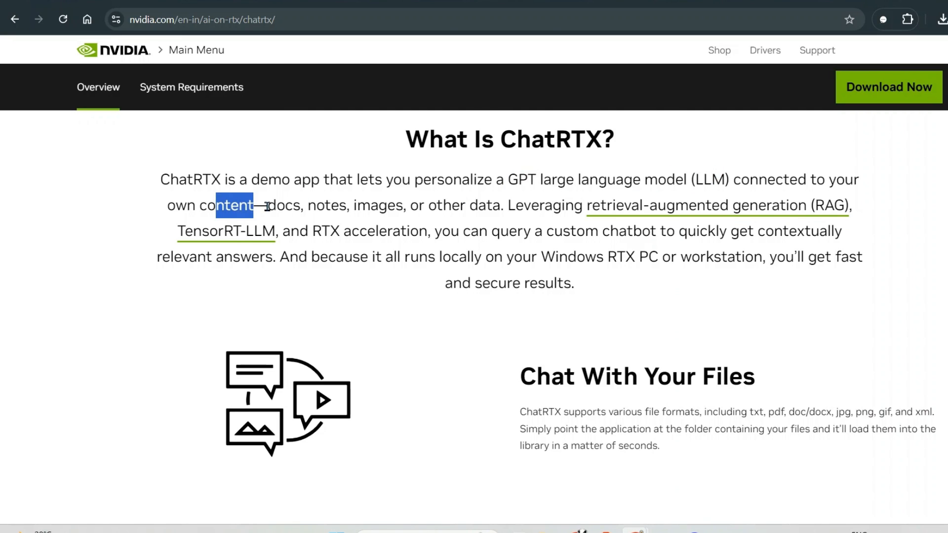
pyautogui.doubleClick(284, 205)
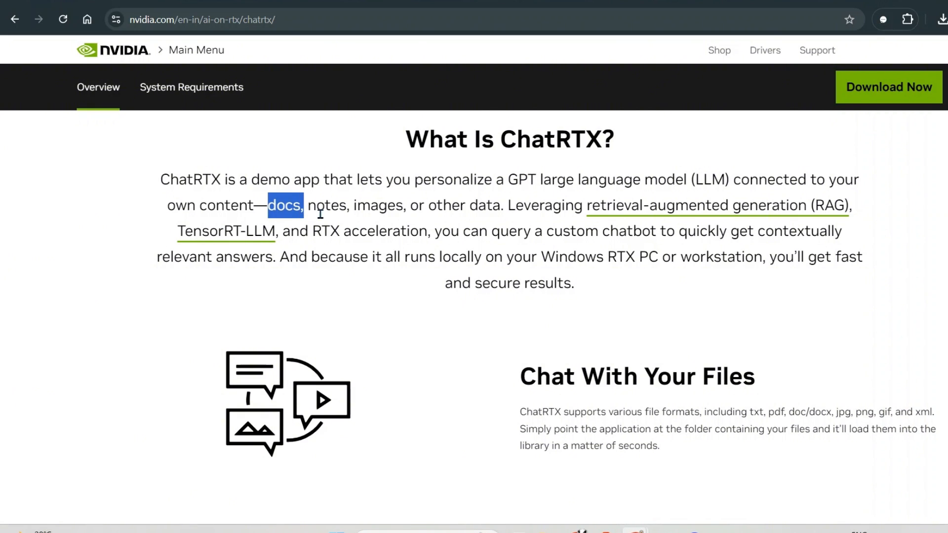
pyautogui.moveTo(305, 206); pyautogui.dragTo(470, 206)
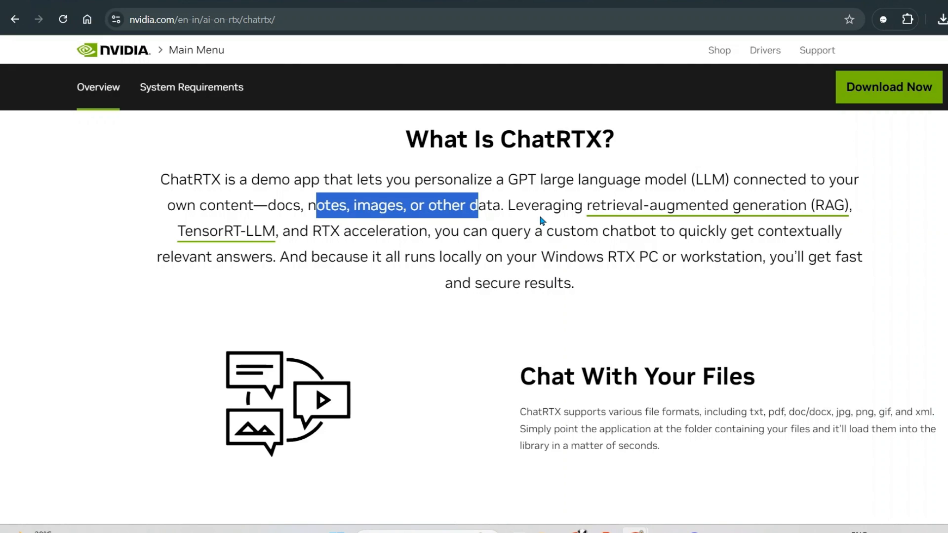
pyautogui.scroll(-3)
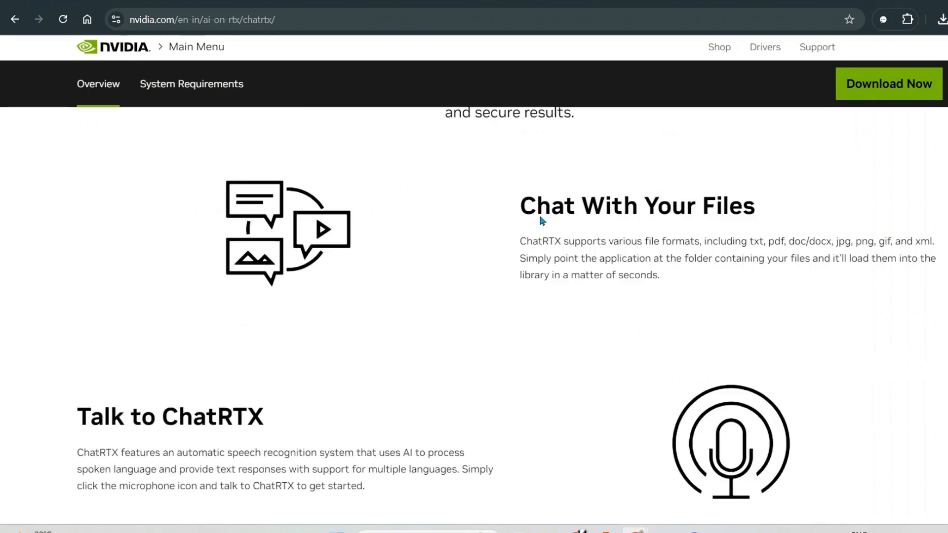
pyautogui.scroll(-3)
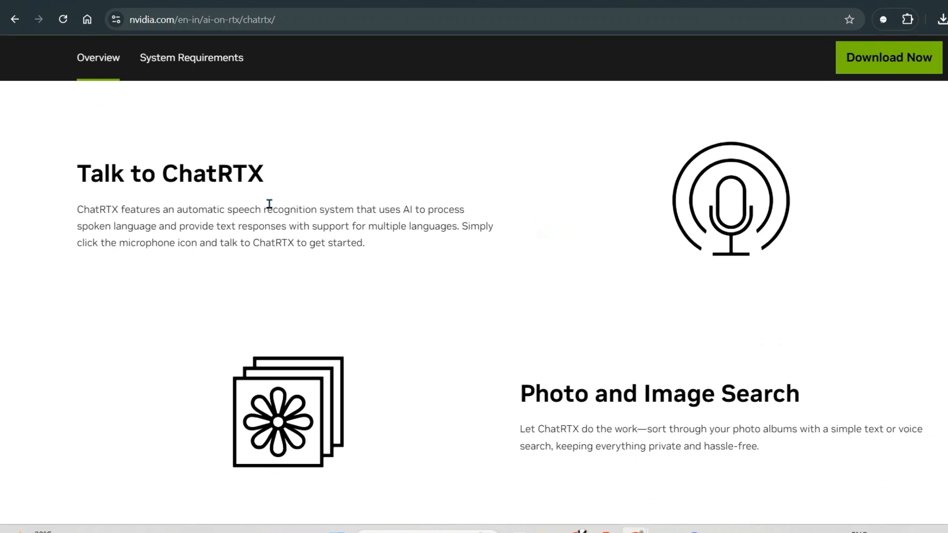
pyautogui.scroll(-3)
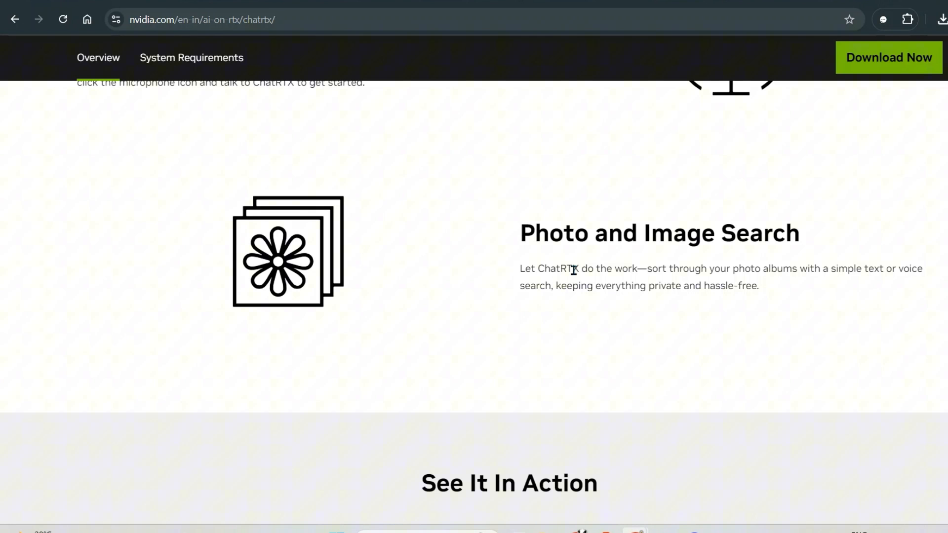
pyautogui.scroll(-3)
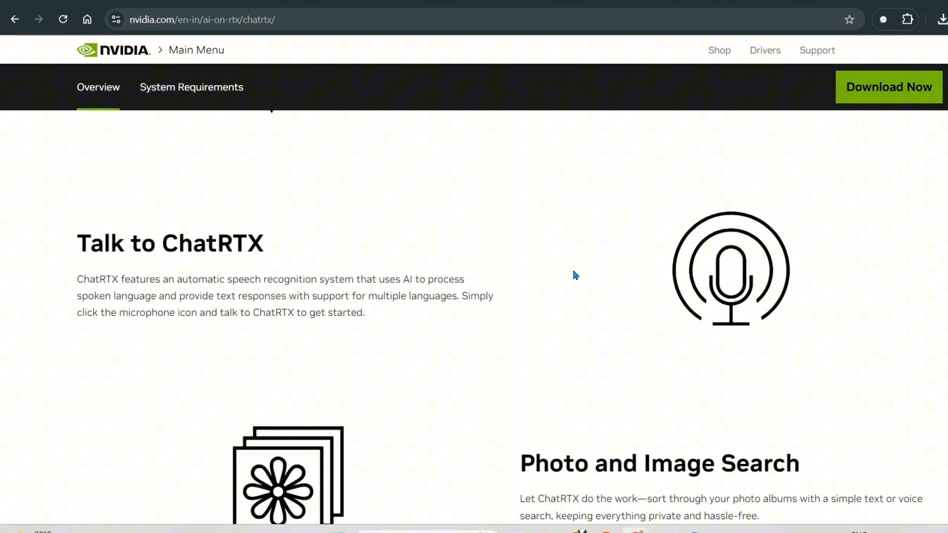
pyautogui.scroll(3)
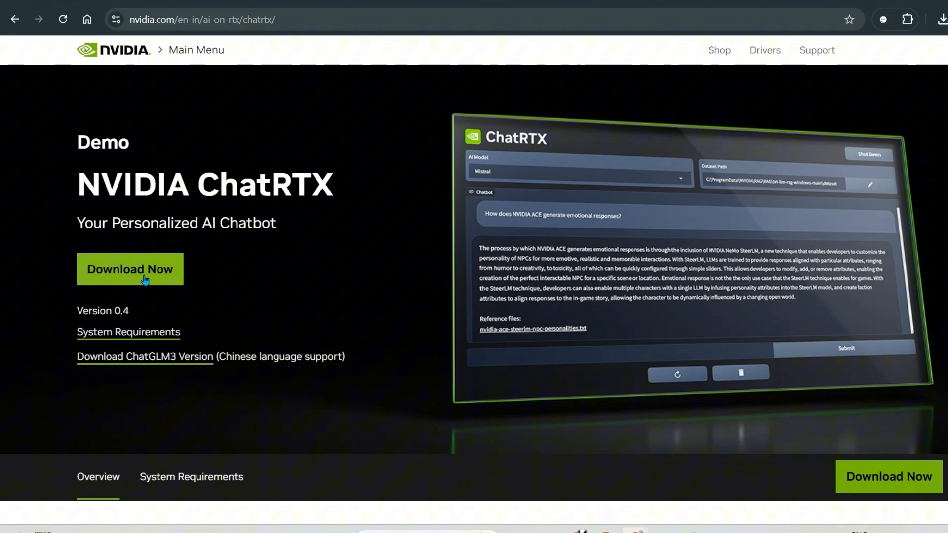
# - Start the ChatRTX installer download via Download Now, cancel it, and dismiss the download panel
pyautogui.click(129, 269)
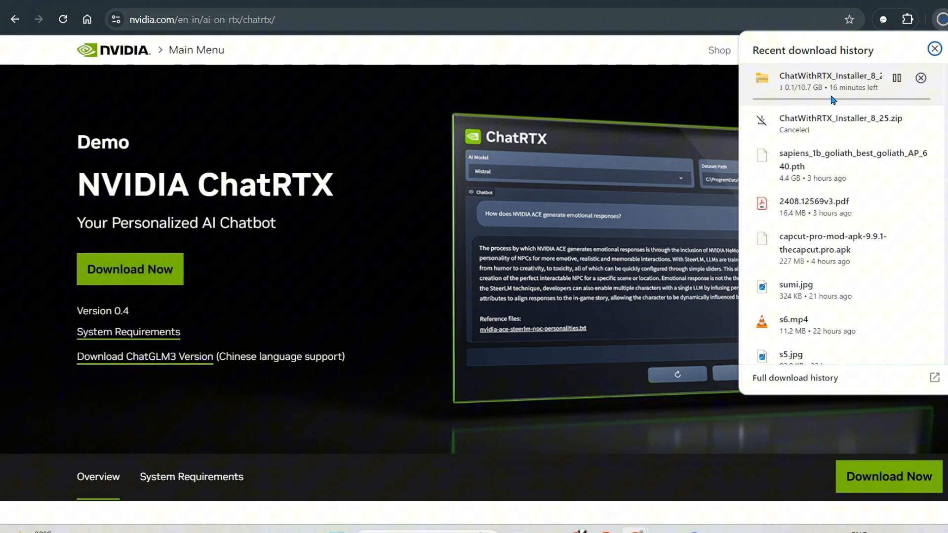
pyautogui.click(919, 77)
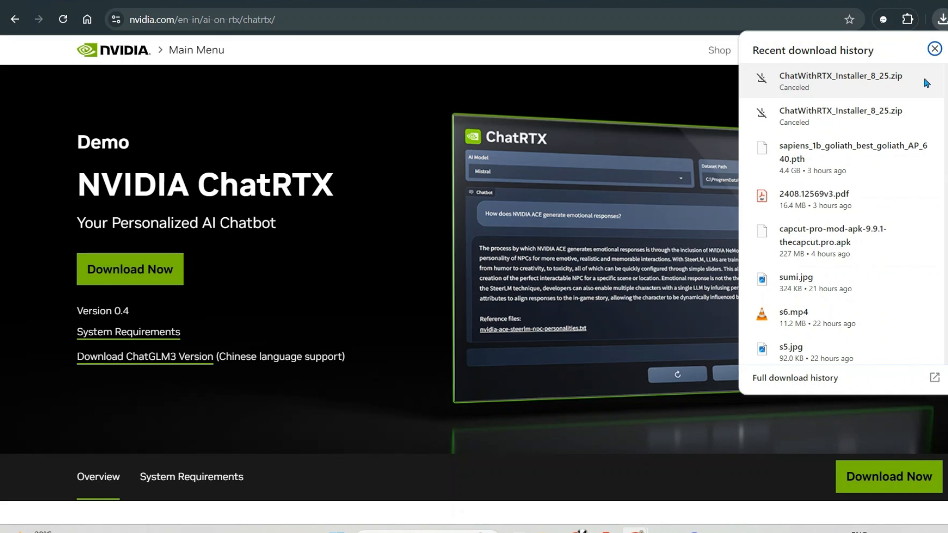
pyautogui.click(934, 49)
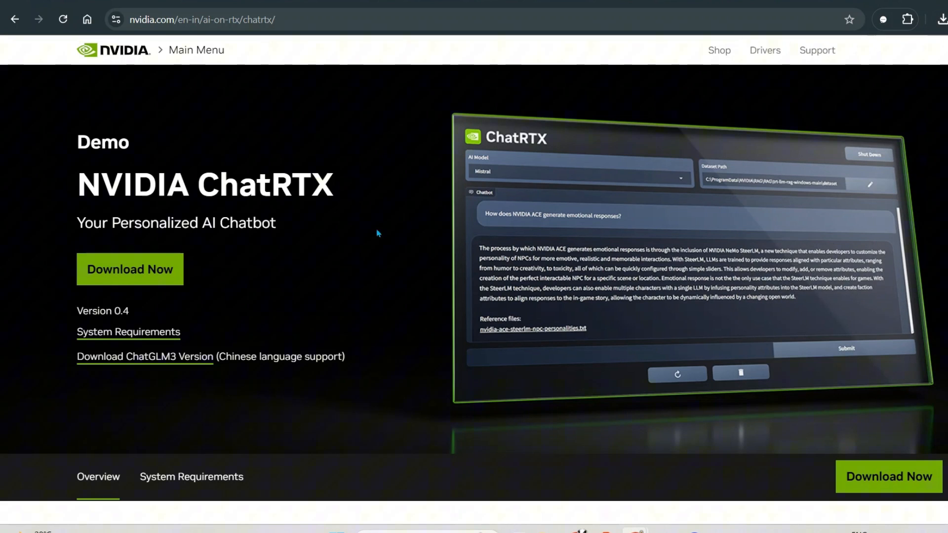
pyautogui.moveTo(367, 238)
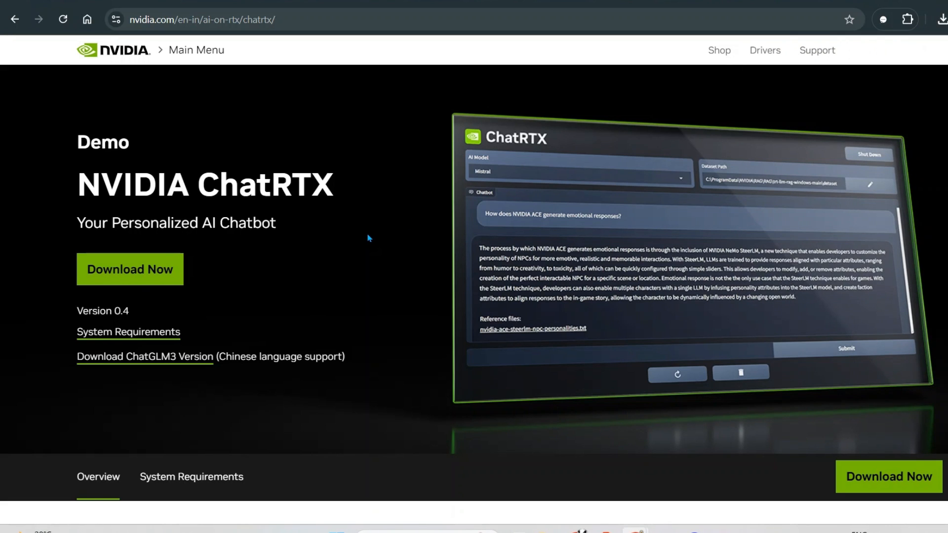
pyautogui.scroll(-3)
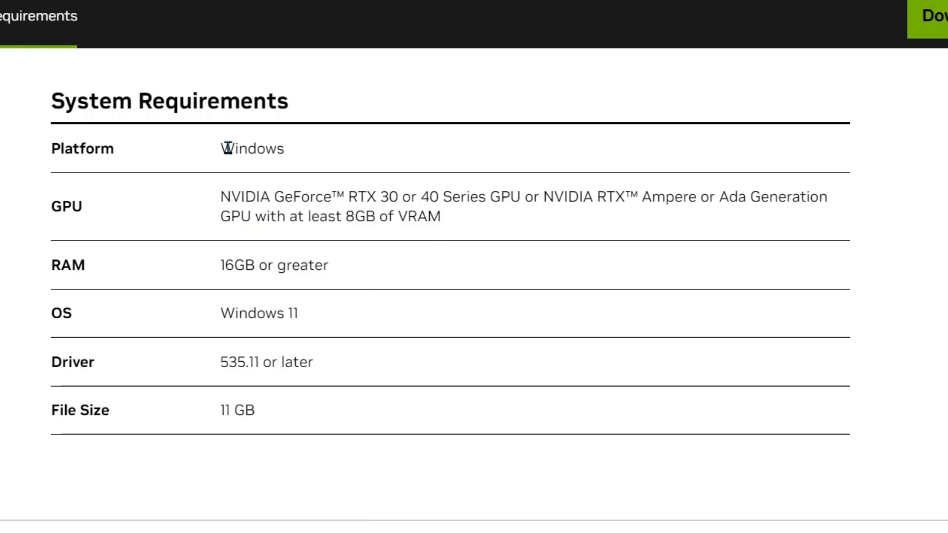
pyautogui.doubleClick(252, 149)
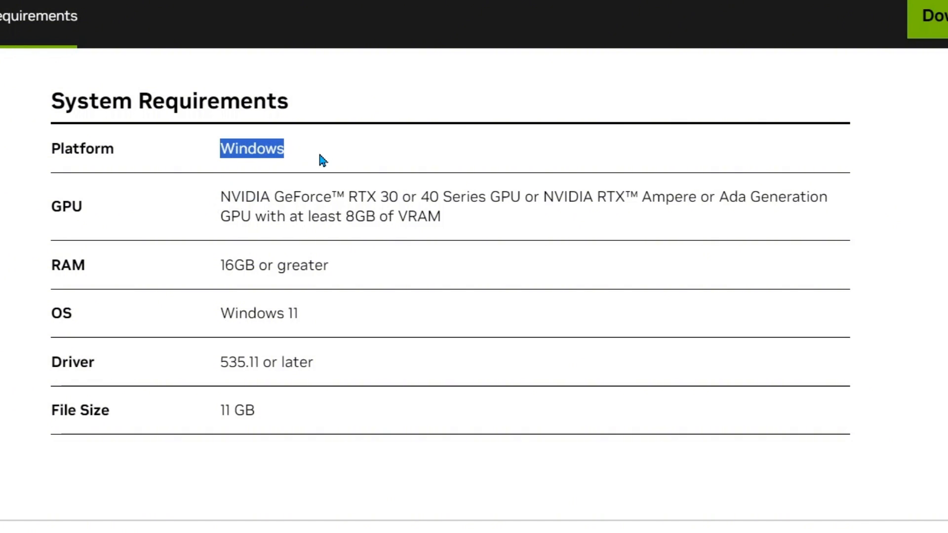
pyautogui.moveTo(227, 205)
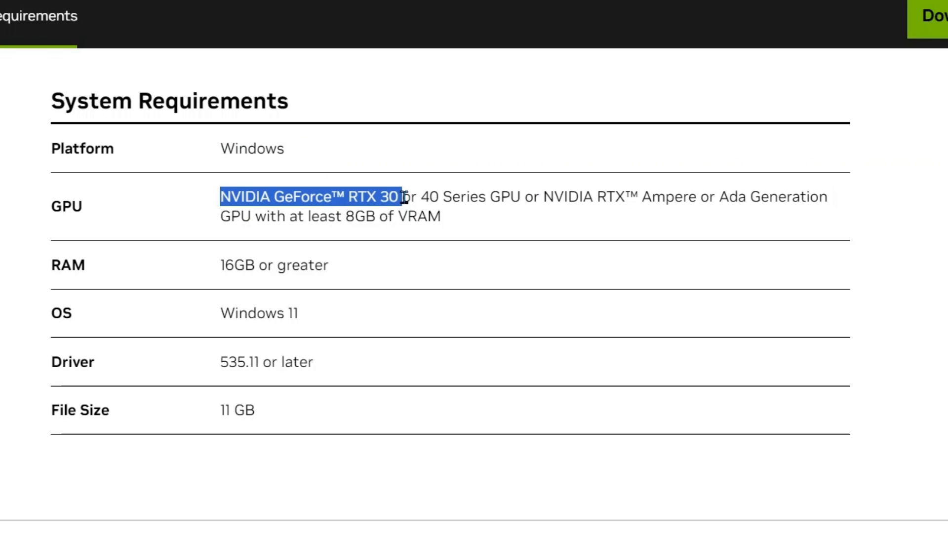
pyautogui.moveTo(399, 196); pyautogui.dragTo(511, 197)
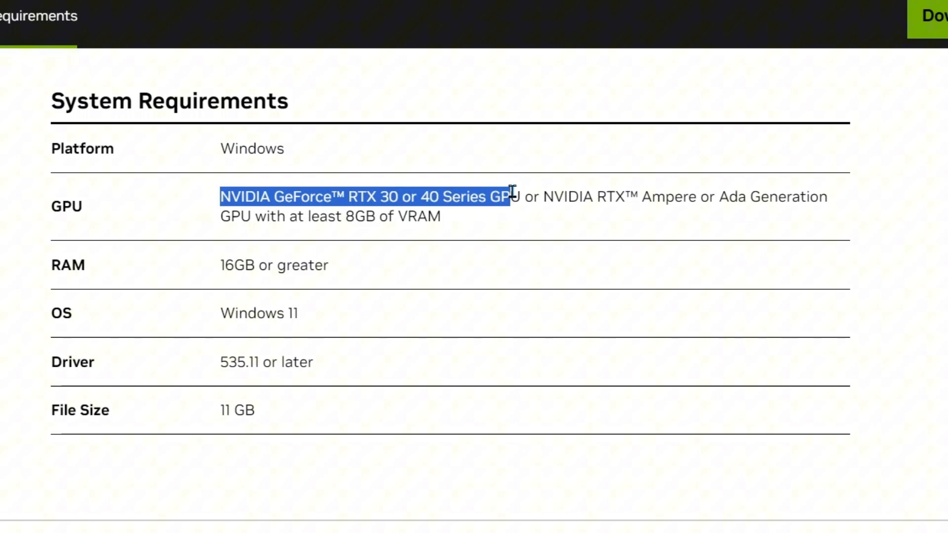
pyautogui.moveTo(510, 197); pyautogui.dragTo(565, 197)
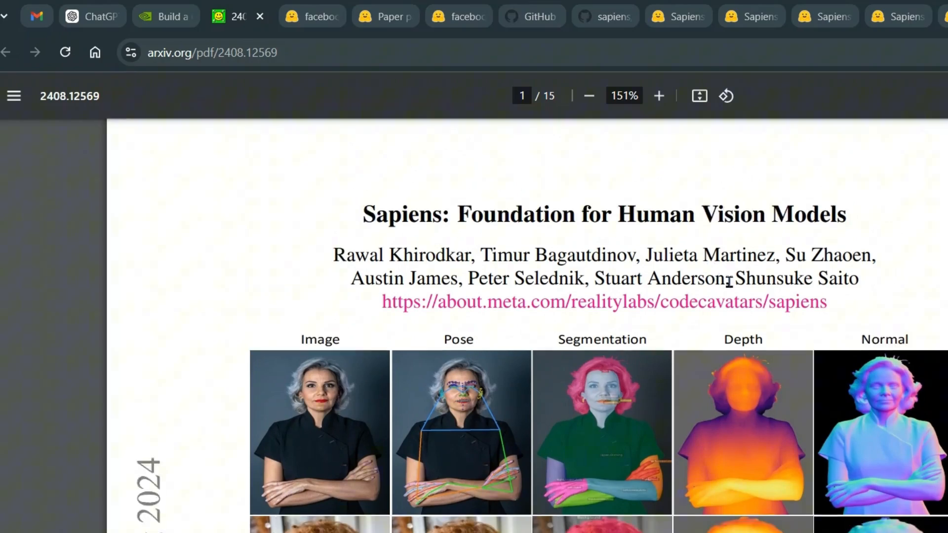
# - Scroll the Sapiens paper's title page, then return to the NVIDIA ChatRTX page
pyautogui.scroll(-3)
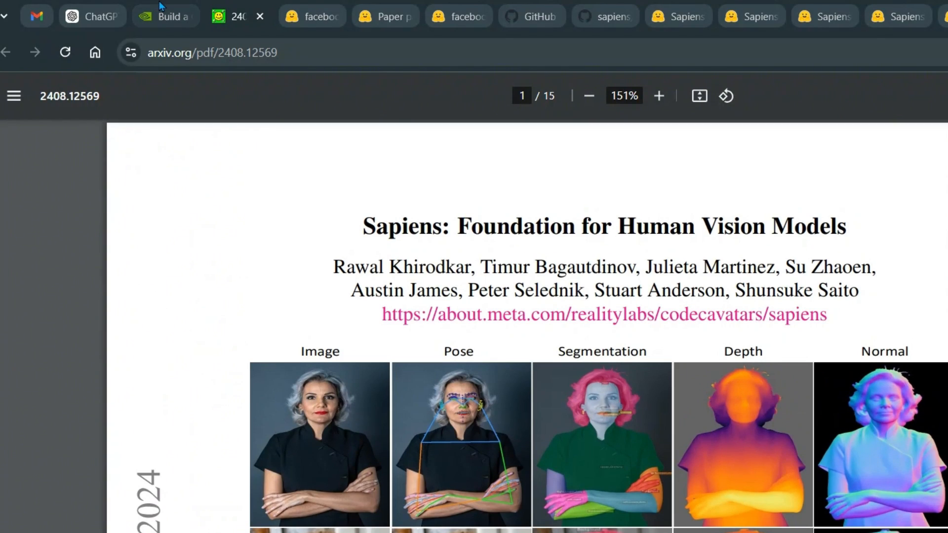
pyautogui.click(165, 16)
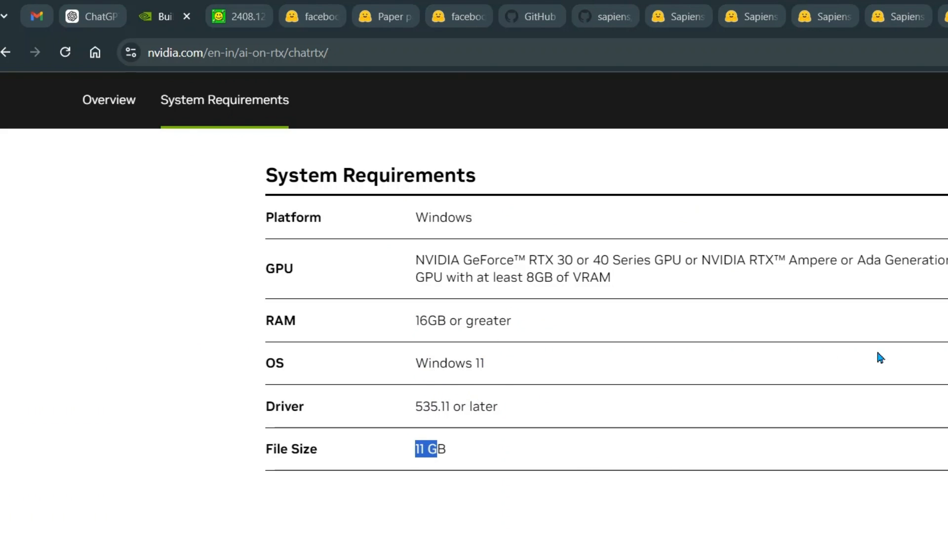
pyautogui.scroll(3)
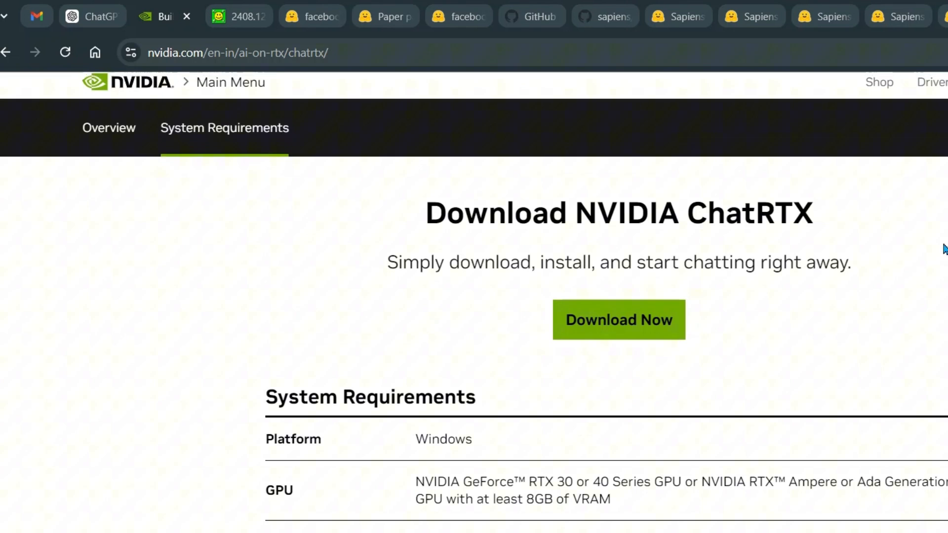
pyautogui.scroll(-3)
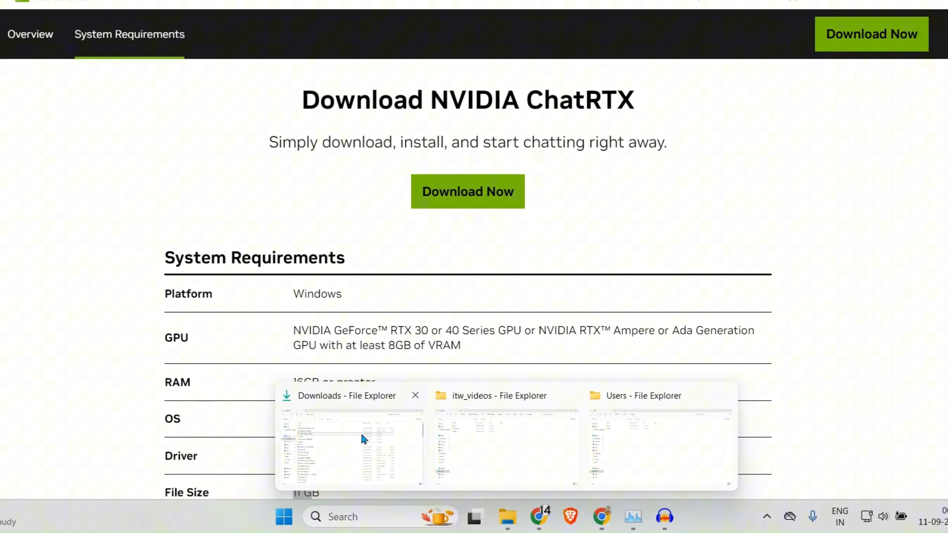
pyautogui.click(350, 395)
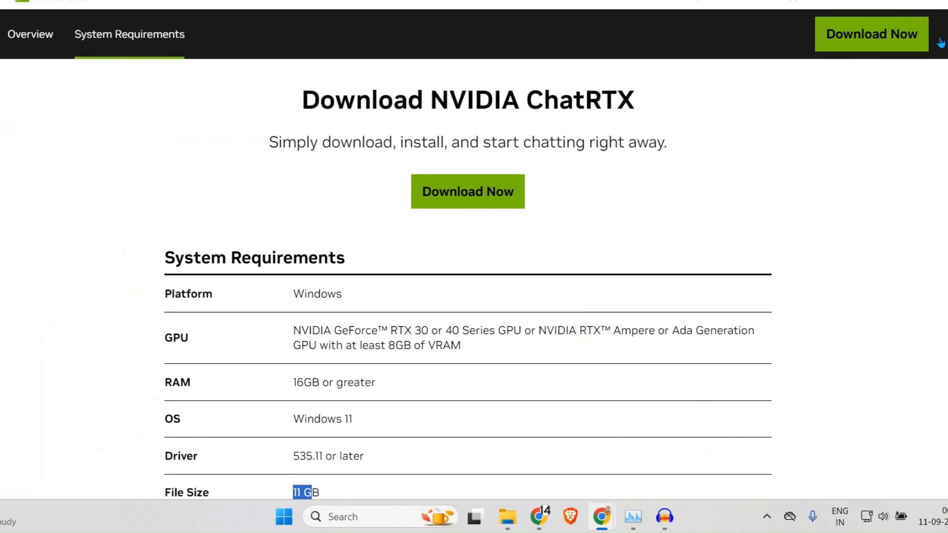
pyautogui.moveTo(871, 170)
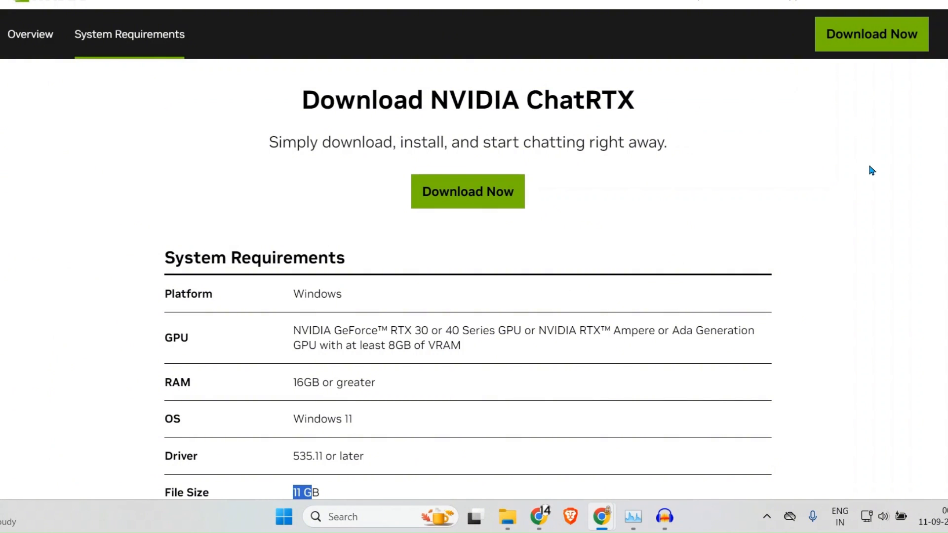
# - Search Windows for 'nvidia ChatRTX' and launch the NVIDIA ChatRTX app
pyautogui.click(284, 516)
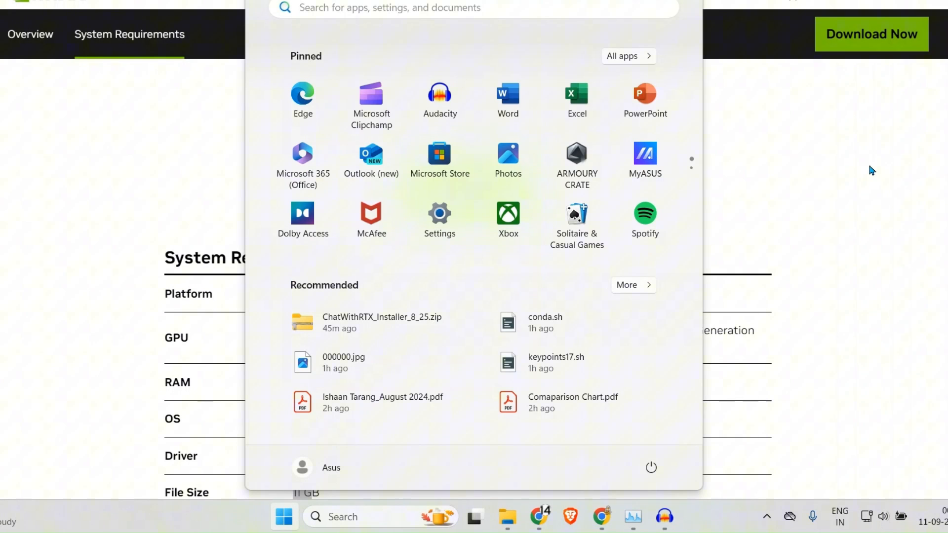
pyautogui.write('nvidia ChatRTX')
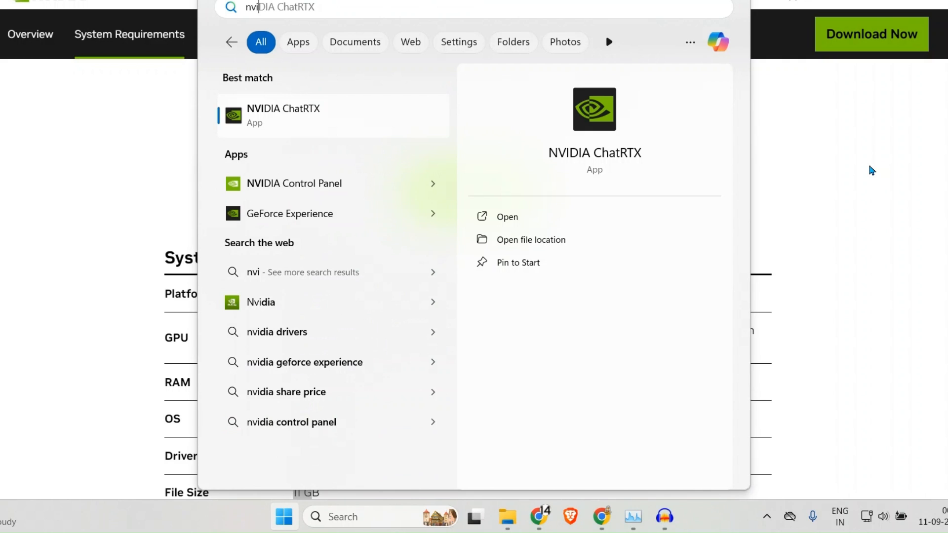
pyautogui.moveTo(332, 123)
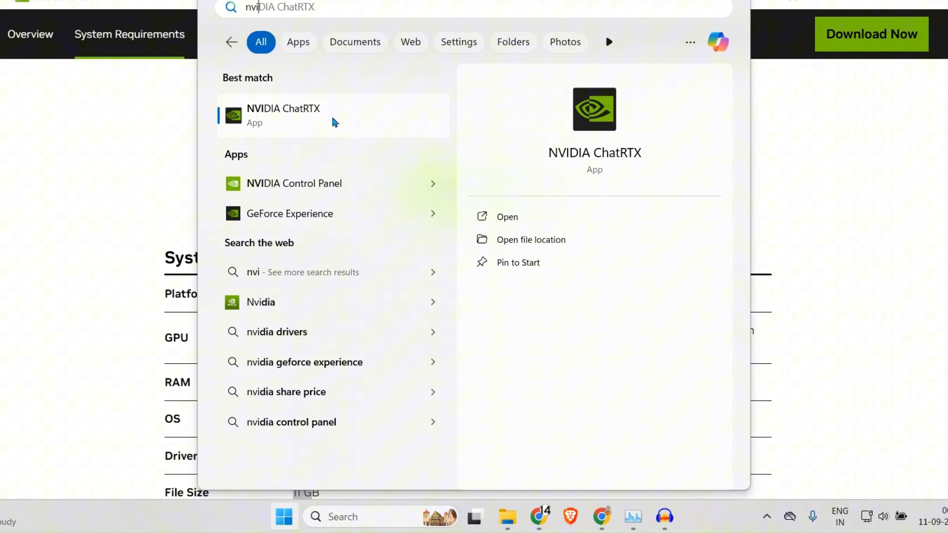
pyautogui.click(284, 115)
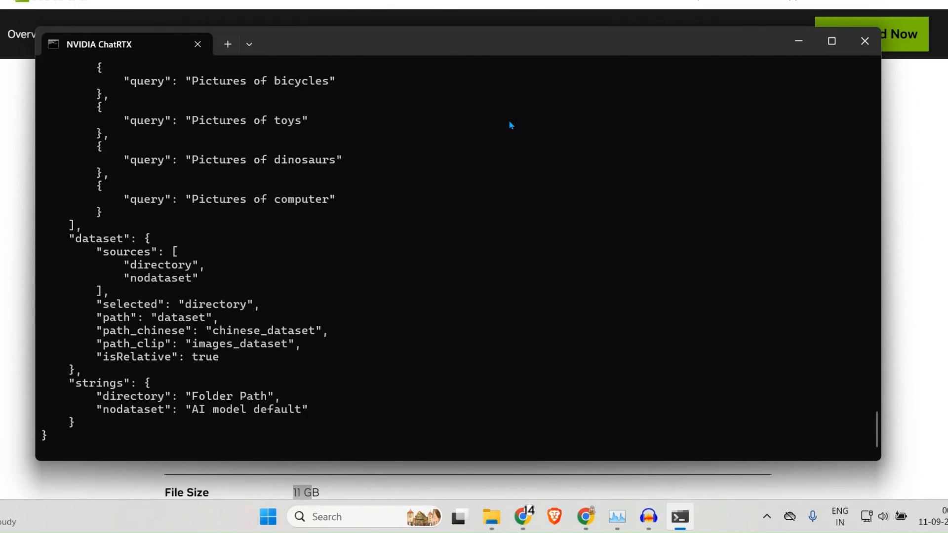
pyautogui.moveTo(484, 47)
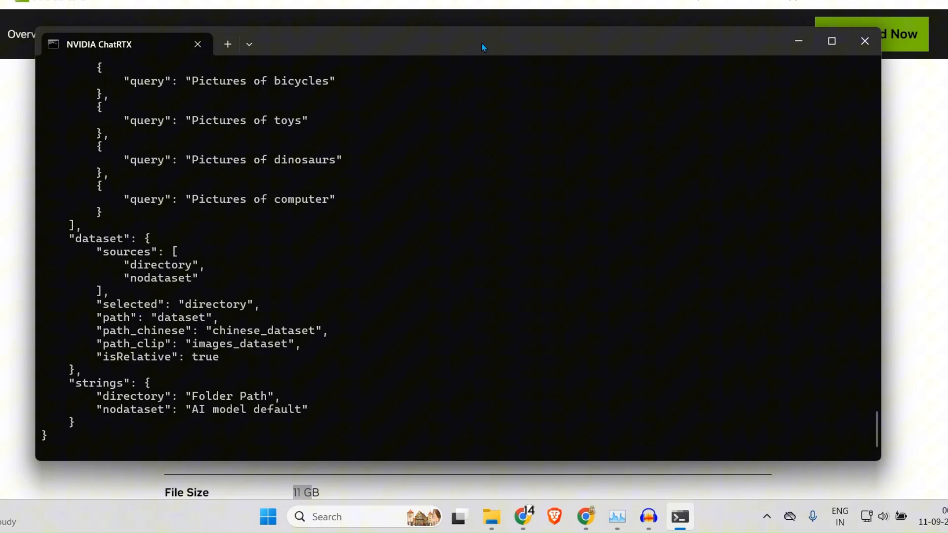
pyautogui.click(830, 41)
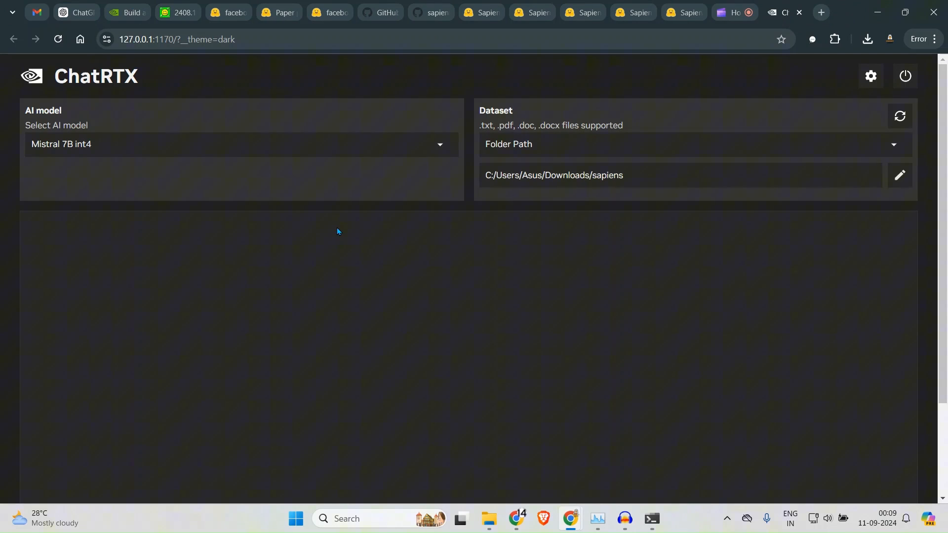
pyautogui.moveTo(457, 268)
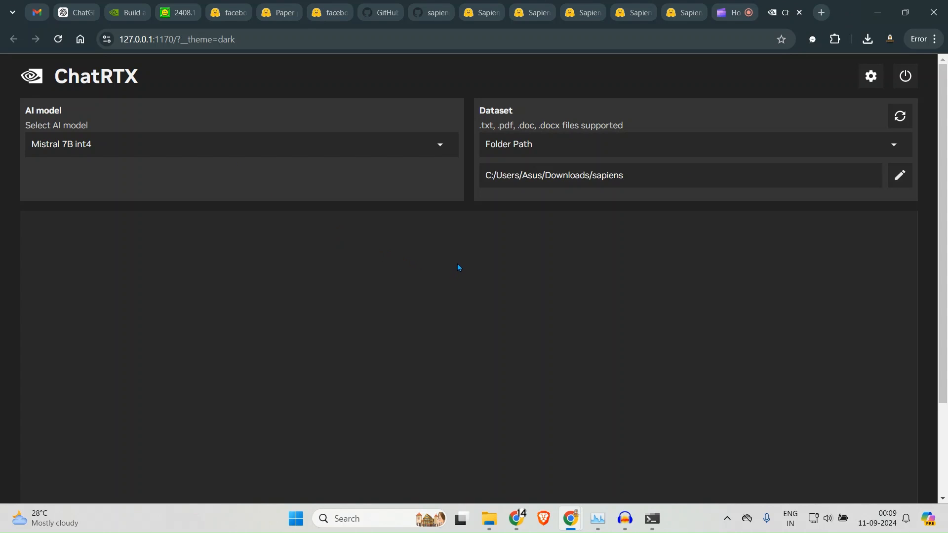
# - Wait on the ChatRTX web UI with Mistral 7B int4 and the Downloads/sapiens folder dataset
pyautogui.click(240, 144)
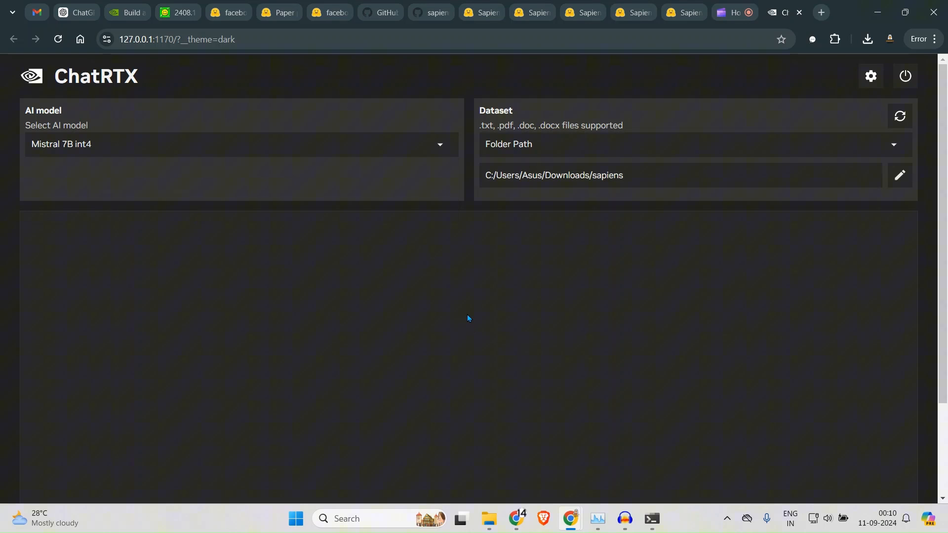
pyautogui.moveTo(567, 263)
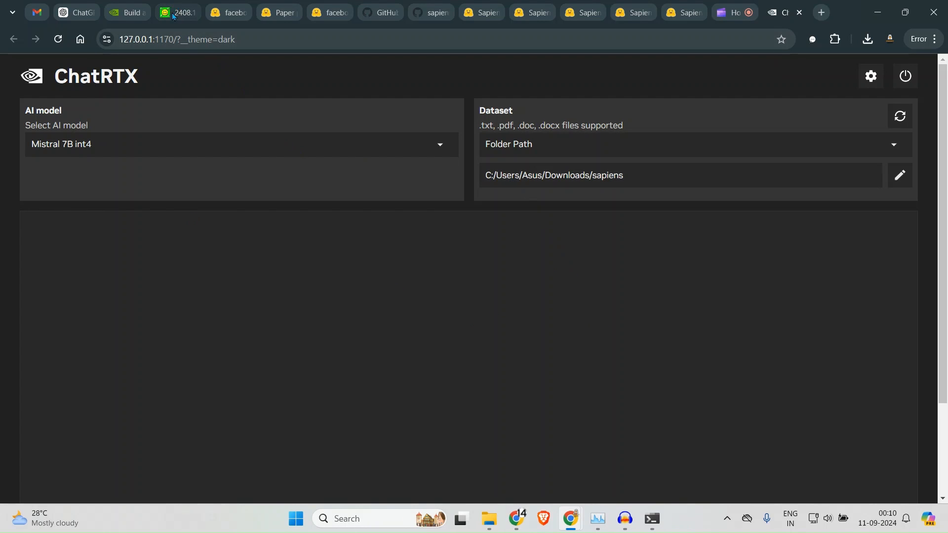
# - Download the Sapiens paper PDF from arXiv into a new Downloads folder named rio
pyautogui.click(176, 12)
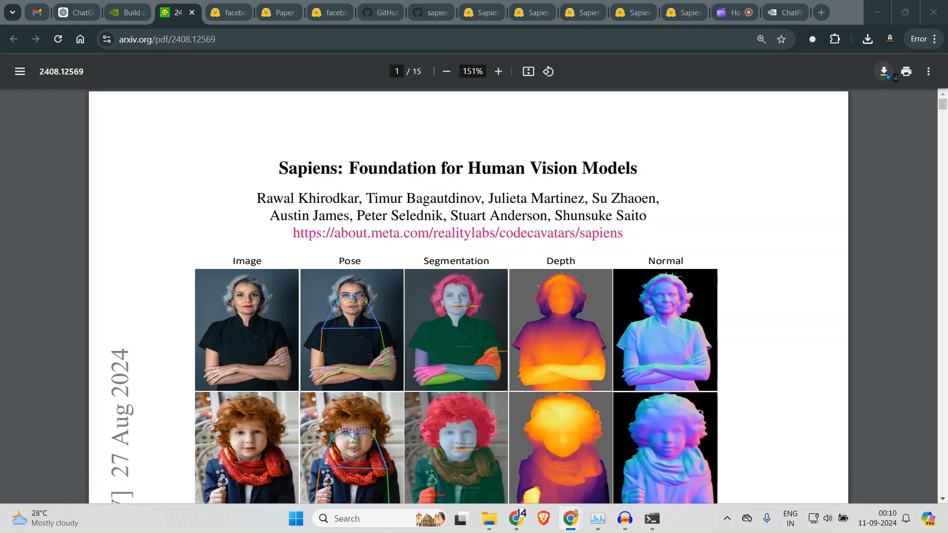
pyautogui.click(883, 71)
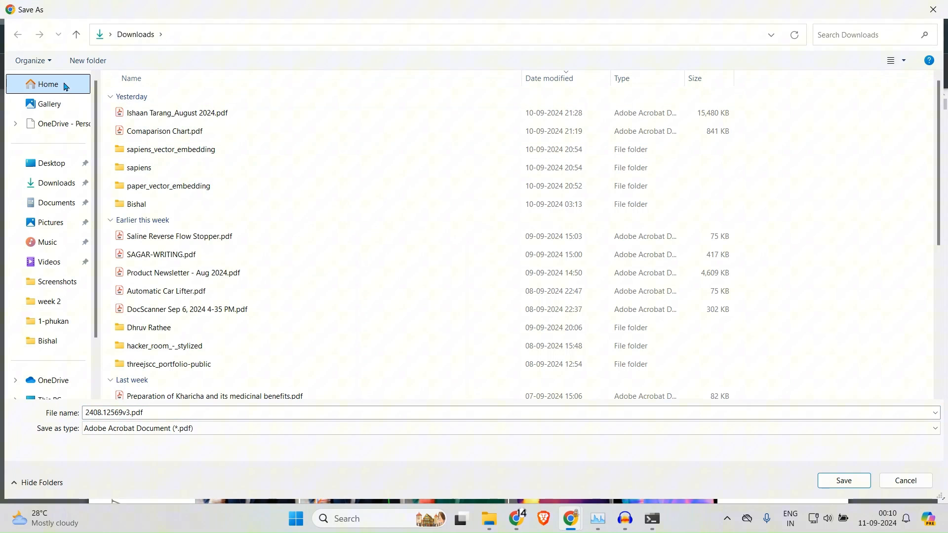
pyautogui.click(87, 60)
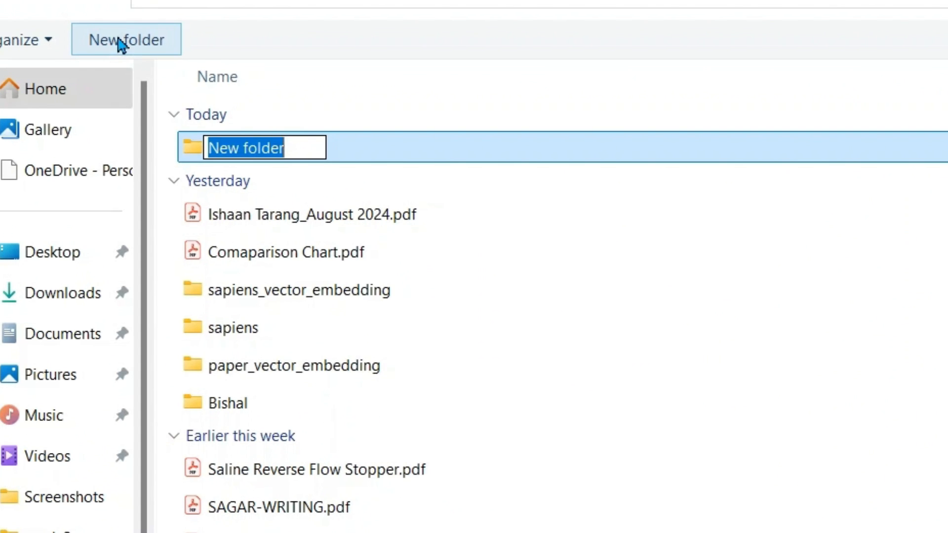
pyautogui.write('rio')
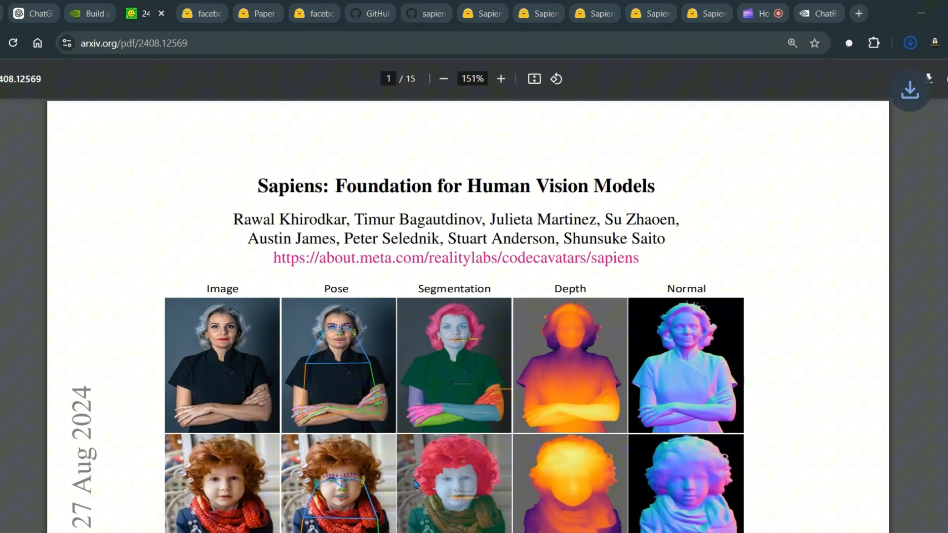
# - Set ChatRTX's dataset folder path to the new Downloads/rio folder
pyautogui.click(88, 13)
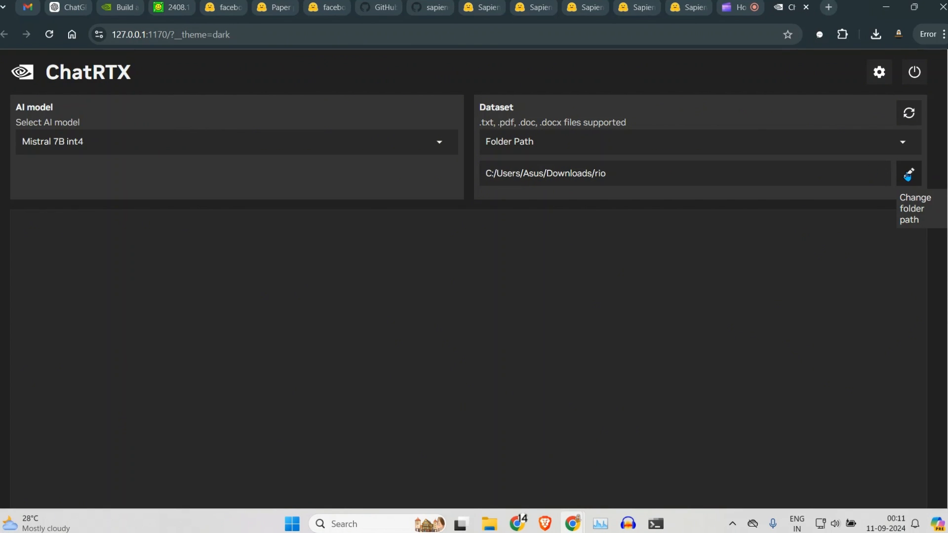
pyautogui.click(908, 175)
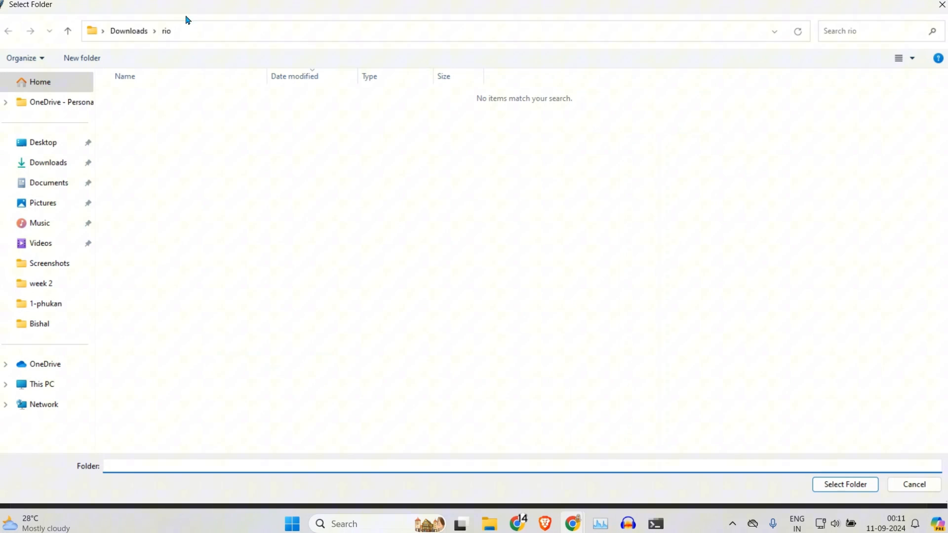
pyautogui.write('rio')
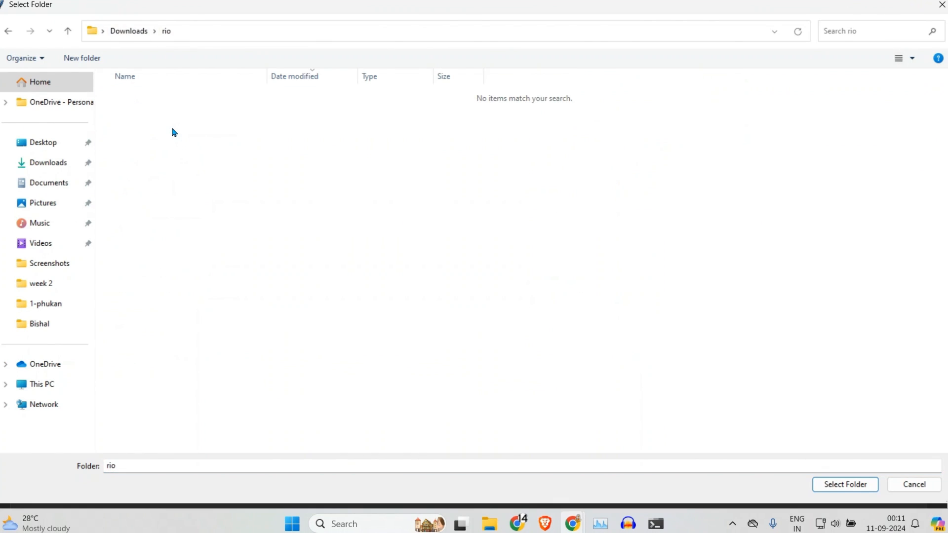
pyautogui.click(845, 484)
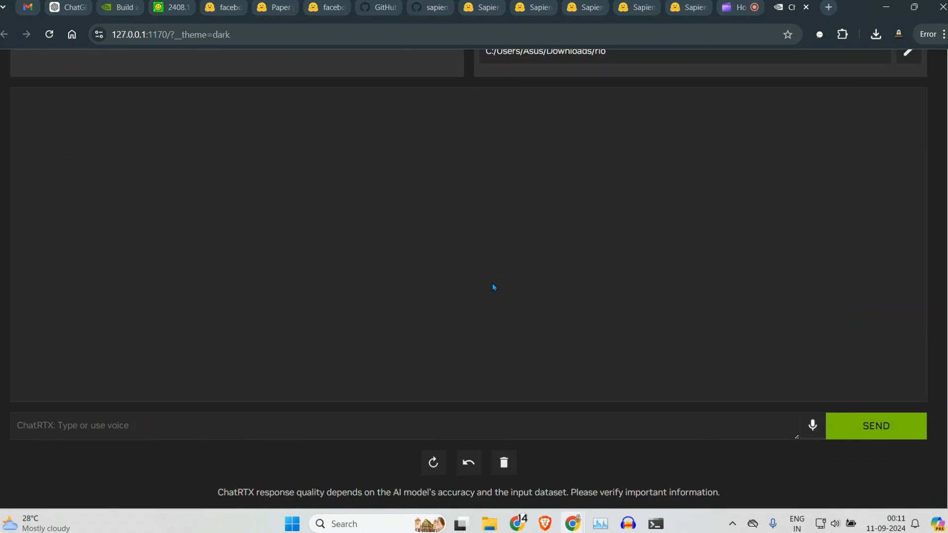
# - Ask ChatRTX 'What is the document talking about?' and send it
pyautogui.write('What i')
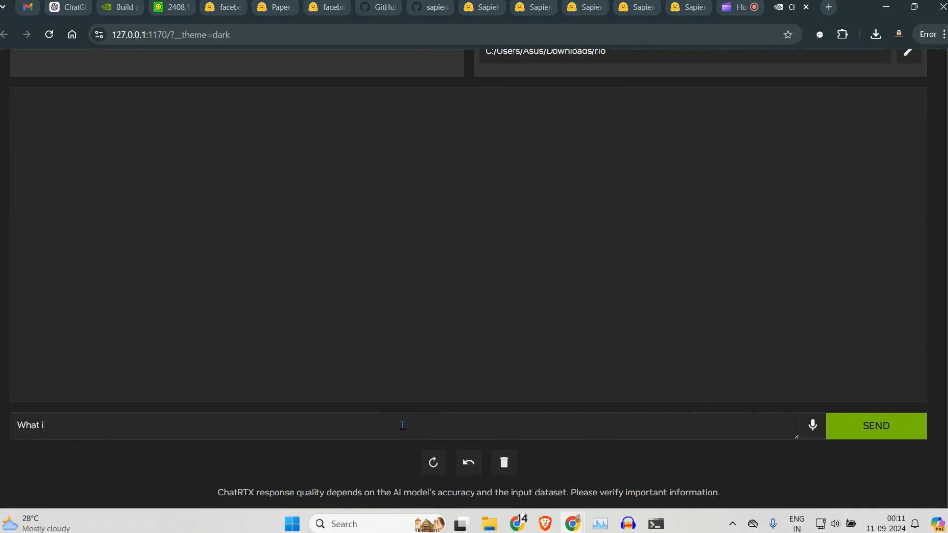
pyautogui.write('s the document')
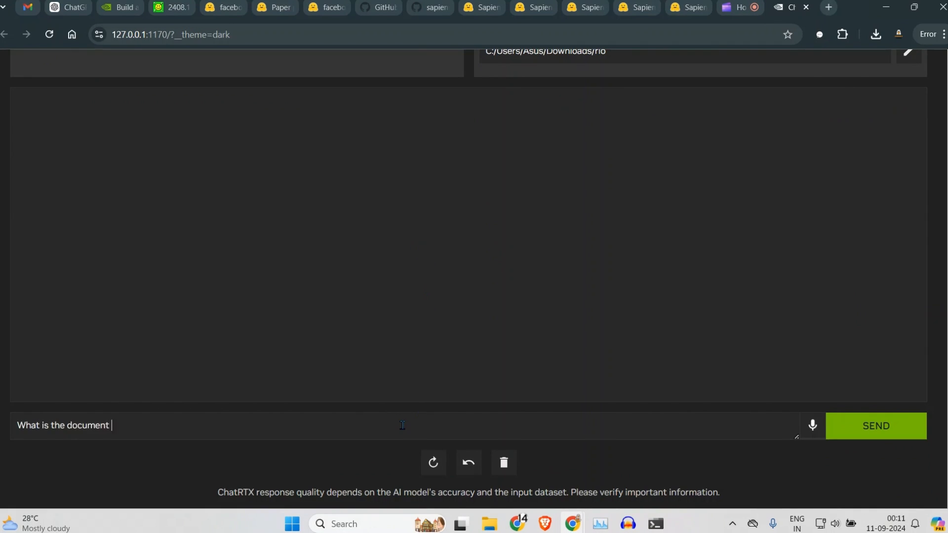
pyautogui.write('talking about')
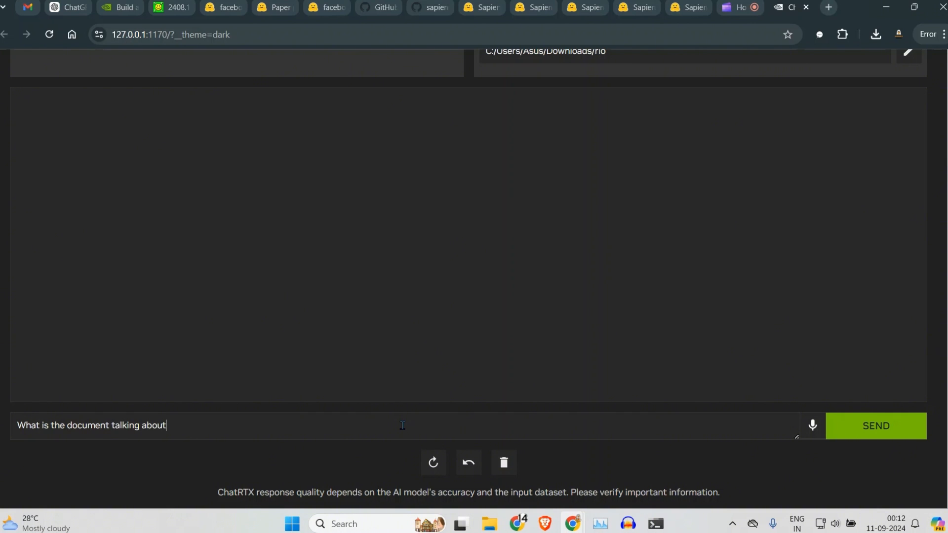
pyautogui.click(875, 426)
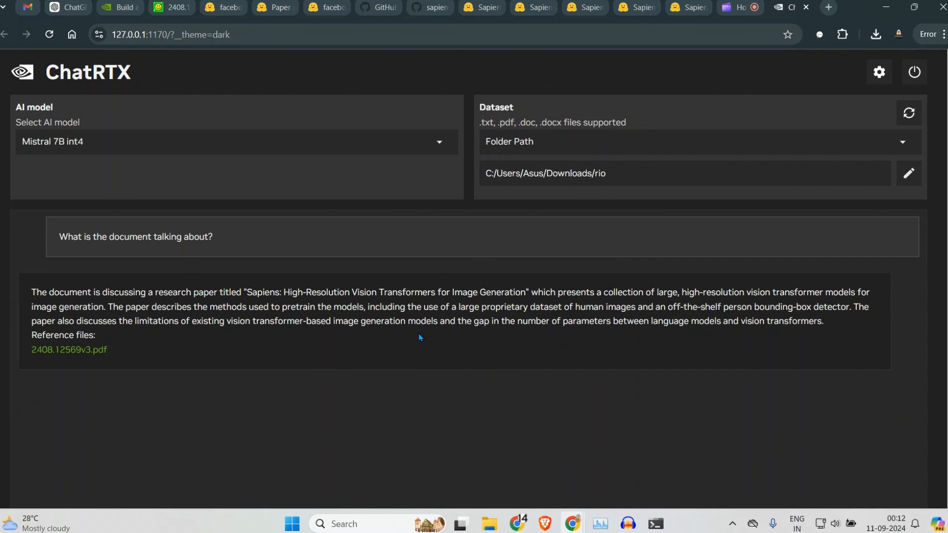
pyautogui.moveTo(243, 292)
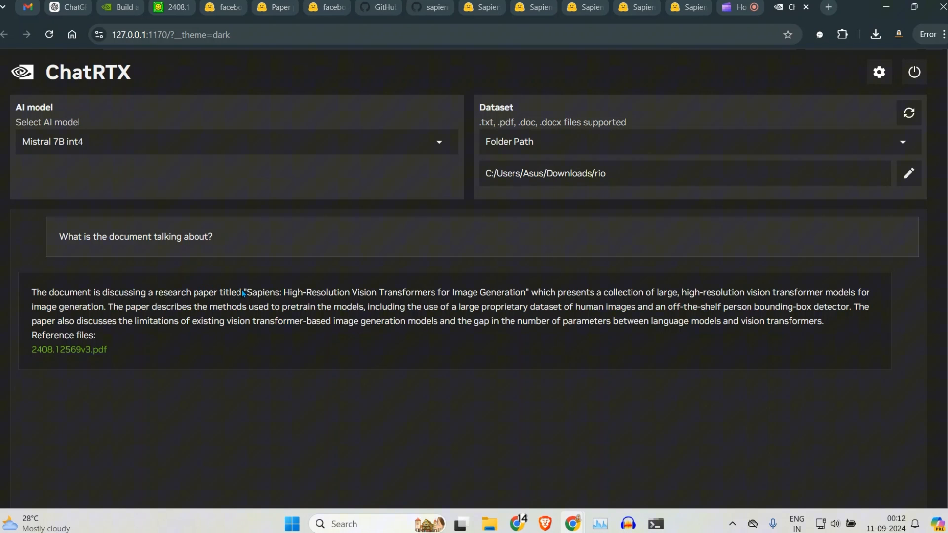
pyautogui.moveTo(459, 309)
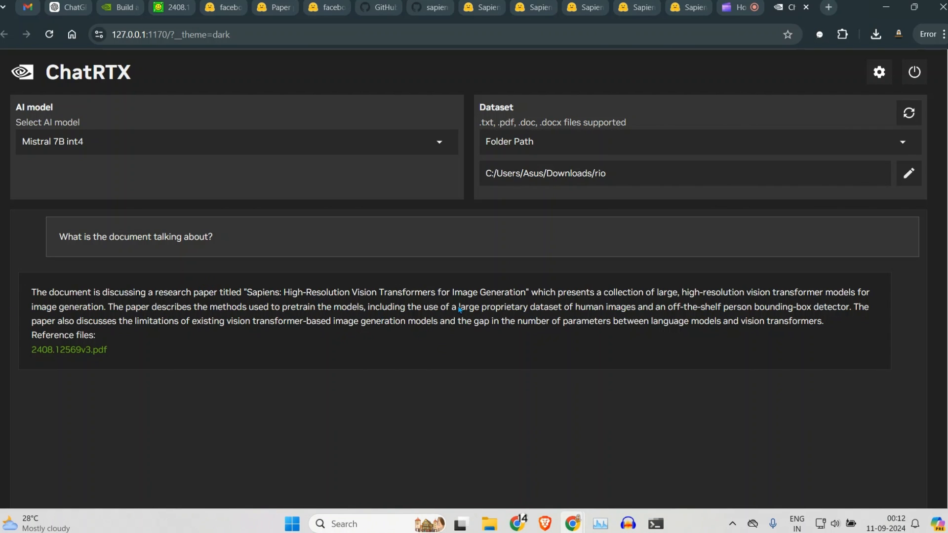
pyautogui.moveTo(595, 306)
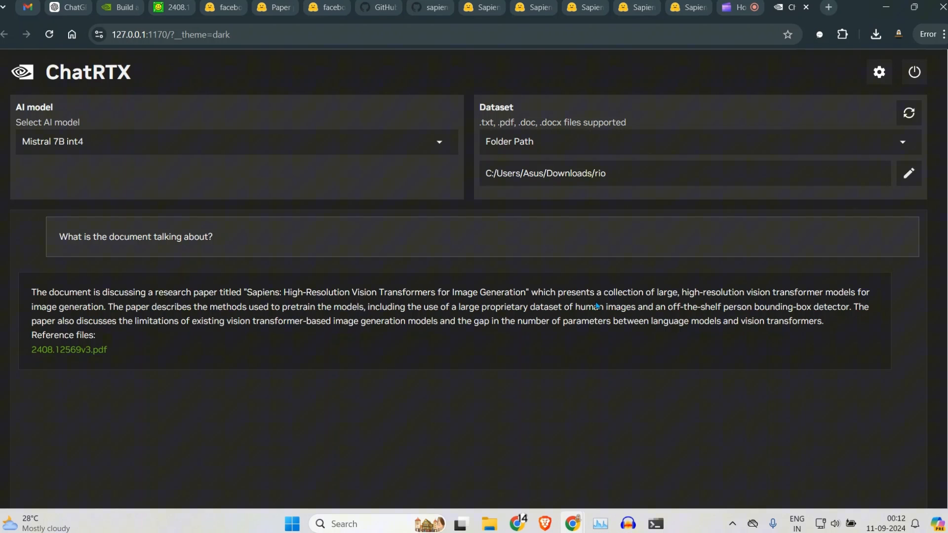
pyautogui.moveTo(699, 309)
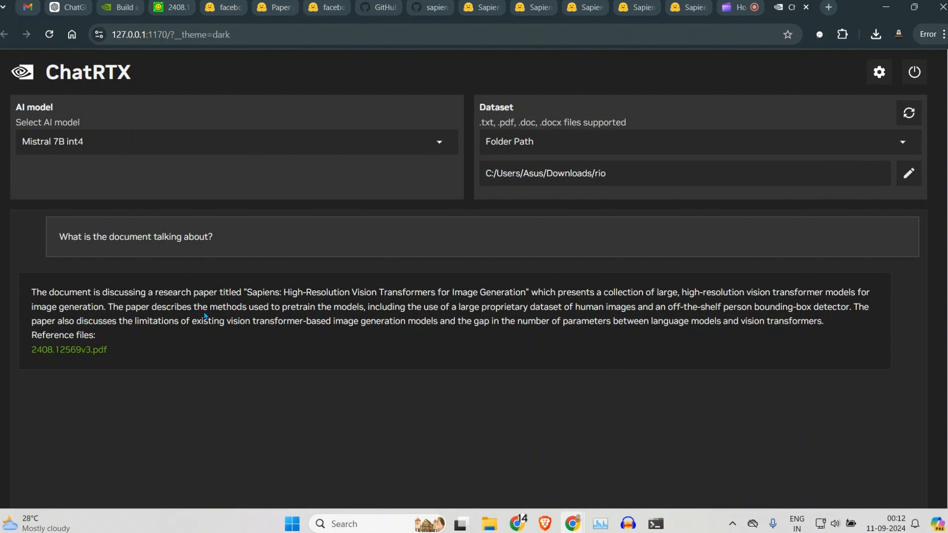
pyautogui.moveTo(353, 308)
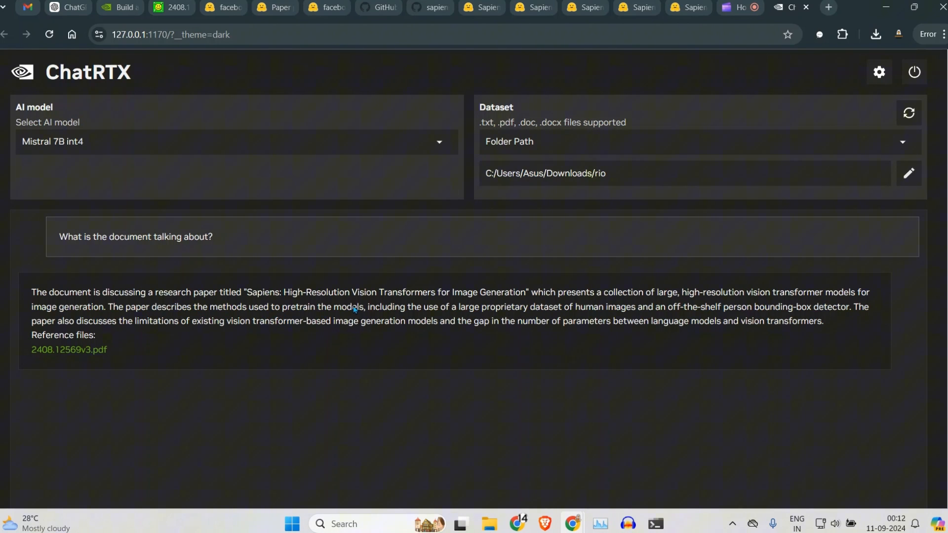
pyautogui.moveTo(527, 319)
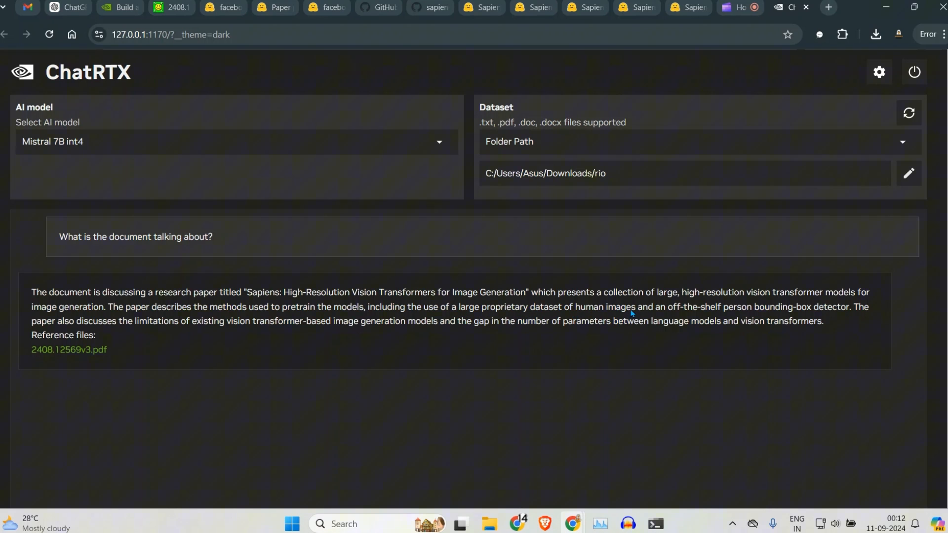
pyautogui.moveTo(755, 314)
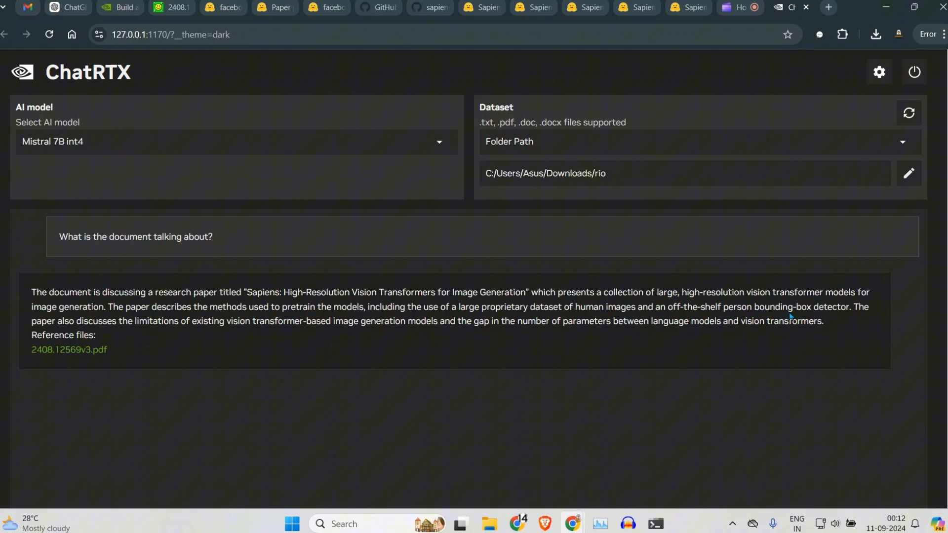
pyautogui.moveTo(205, 317)
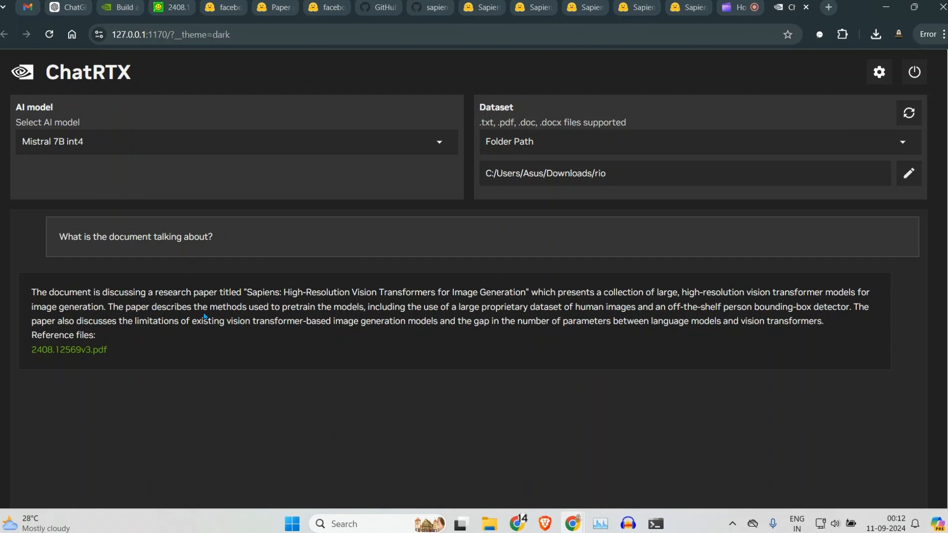
pyautogui.moveTo(324, 333)
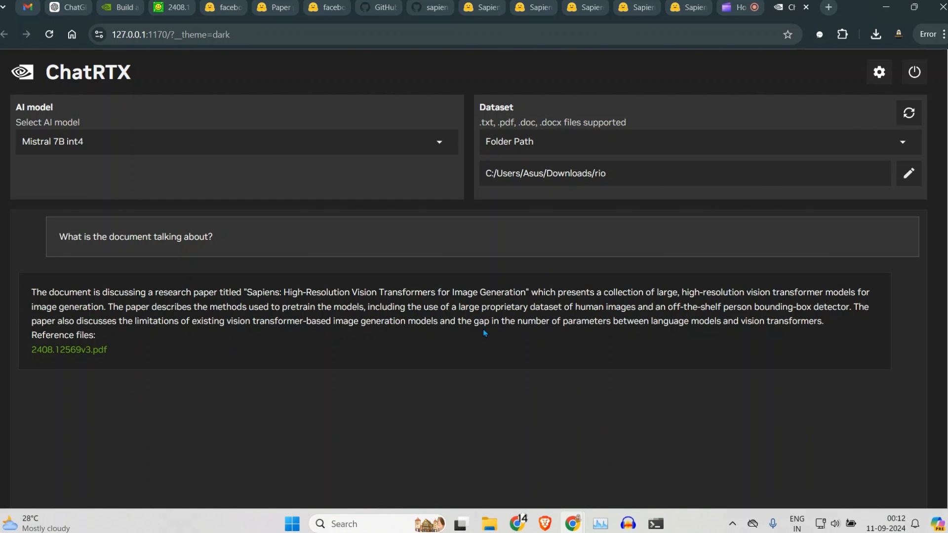
pyautogui.moveTo(344, 74)
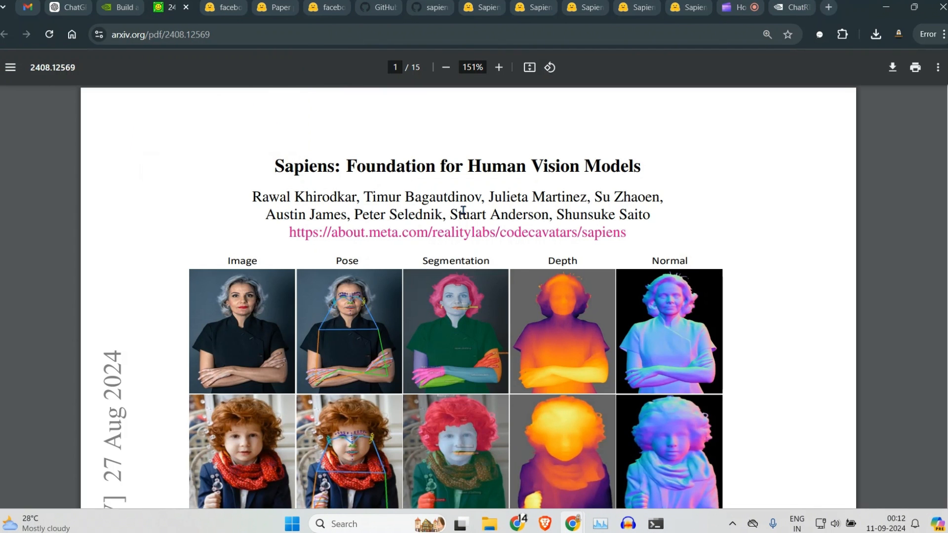
# - Scroll the first page of the Sapiens paper PDF in the arXiv viewer
pyautogui.scroll(-3)
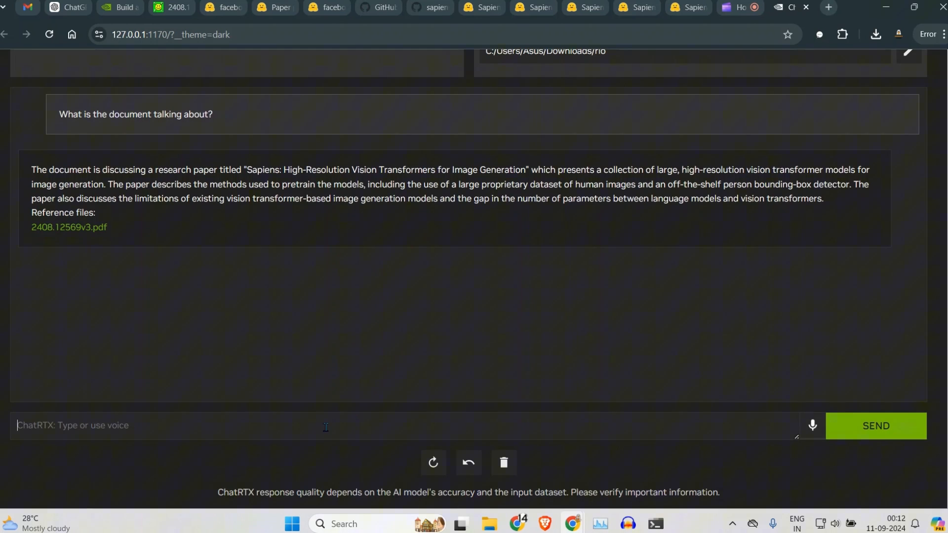
# - Ask ChatRTX 'Sapiens models are finetuned for four human tasks. What are the tasks?'
pyautogui.write('Sapiens models are finetuned for four human tasks. What')
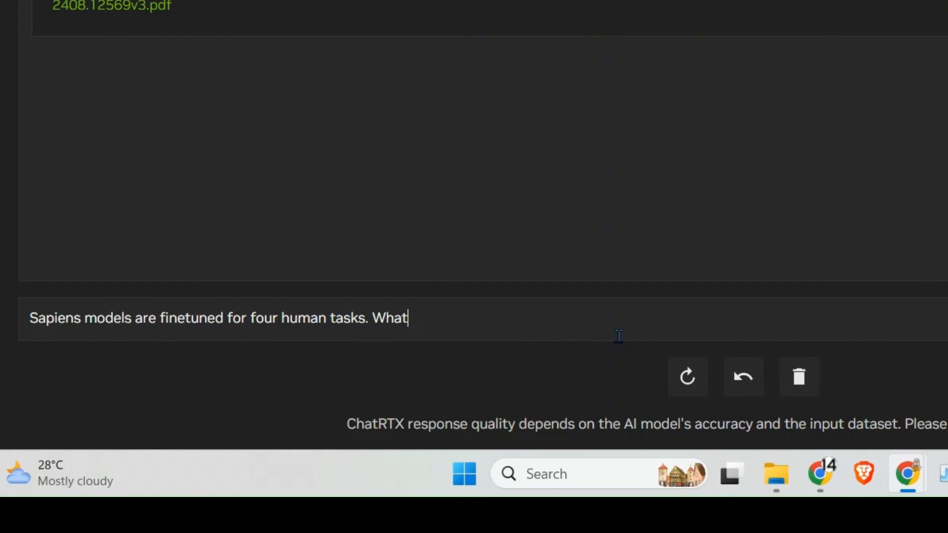
pyautogui.write('are the tasks')
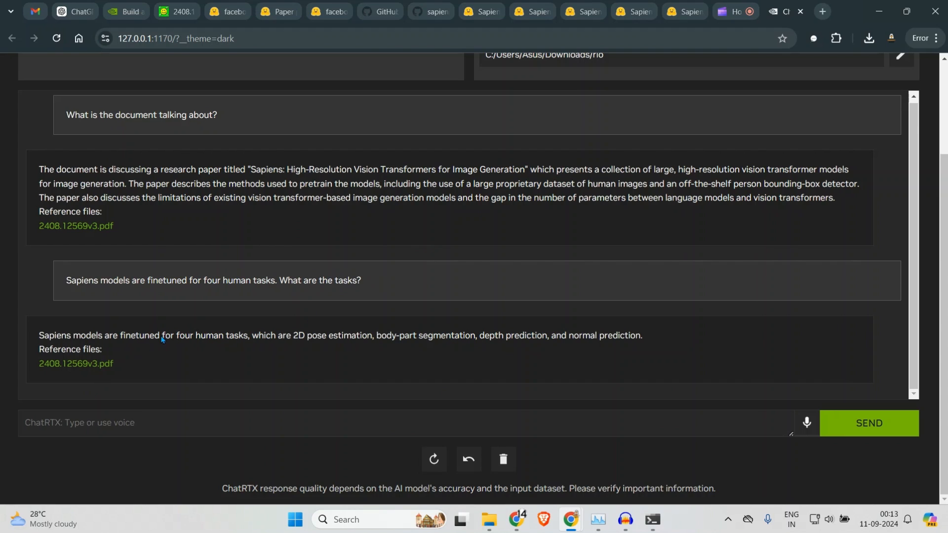
pyautogui.moveTo(290, 347)
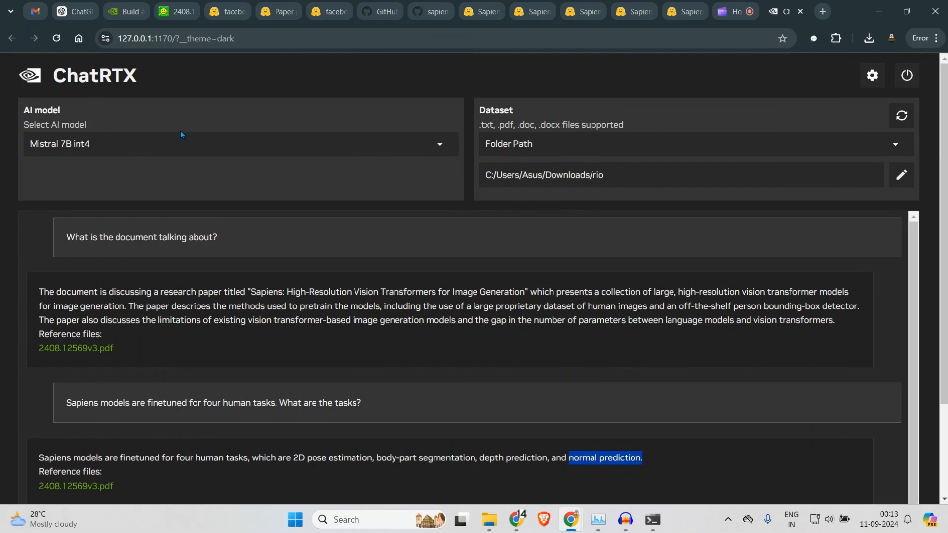
# - Review the NVIDIA ChatRTX page from System Requirements to Talk to ChatRTX, then return to the Sapiens paper
pyautogui.click(125, 11)
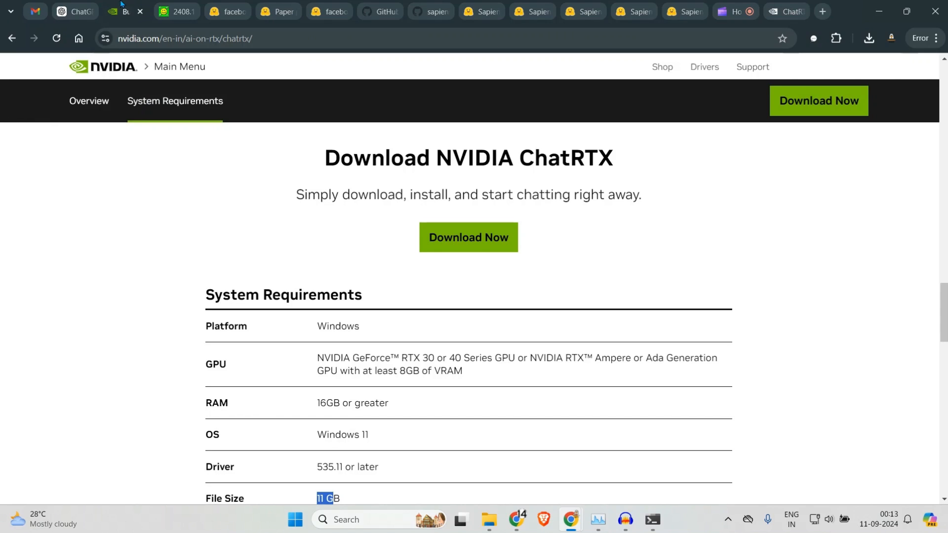
pyautogui.scroll(-3)
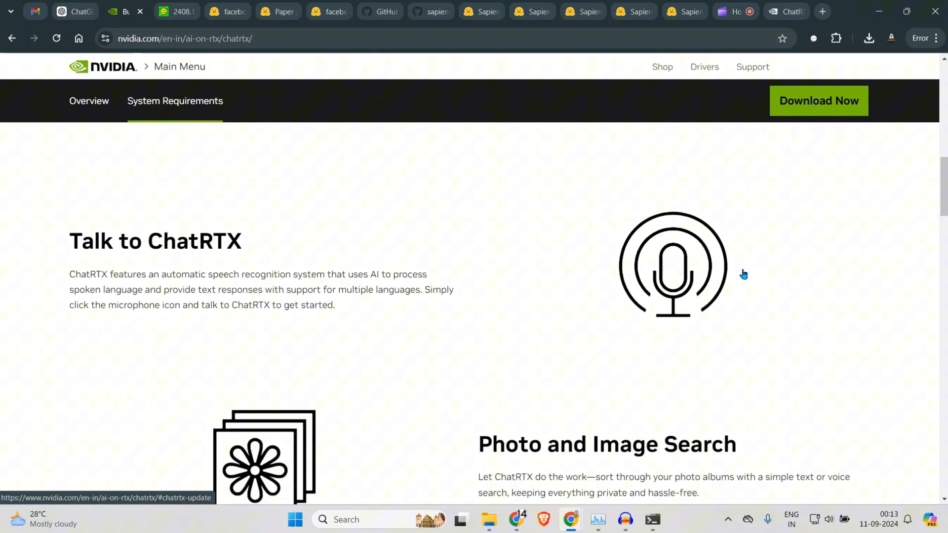
pyautogui.click(176, 11)
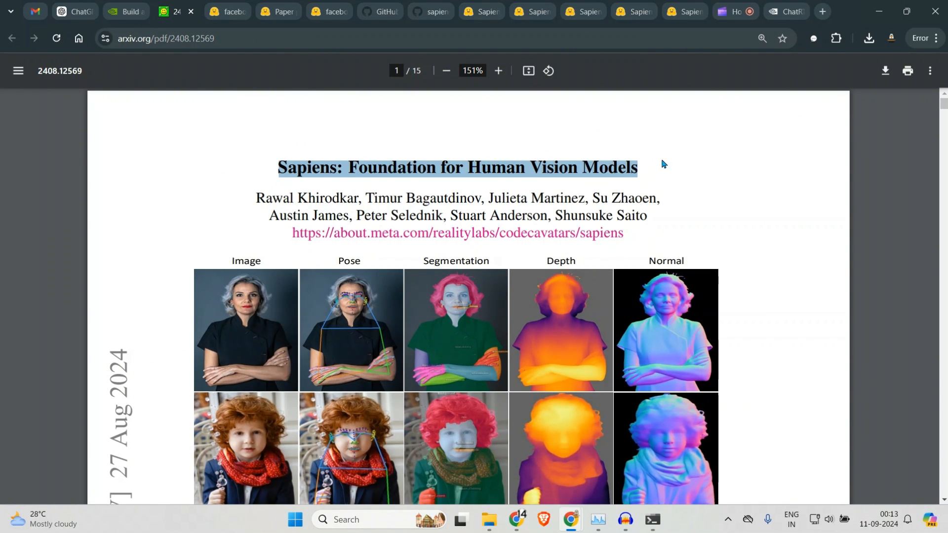
pyautogui.moveTo(682, 204)
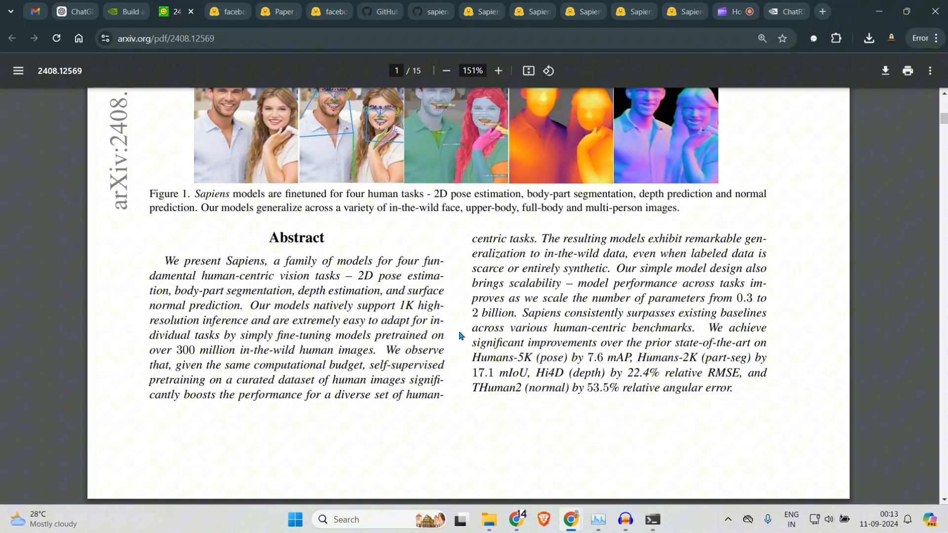
pyautogui.moveTo(478, 309)
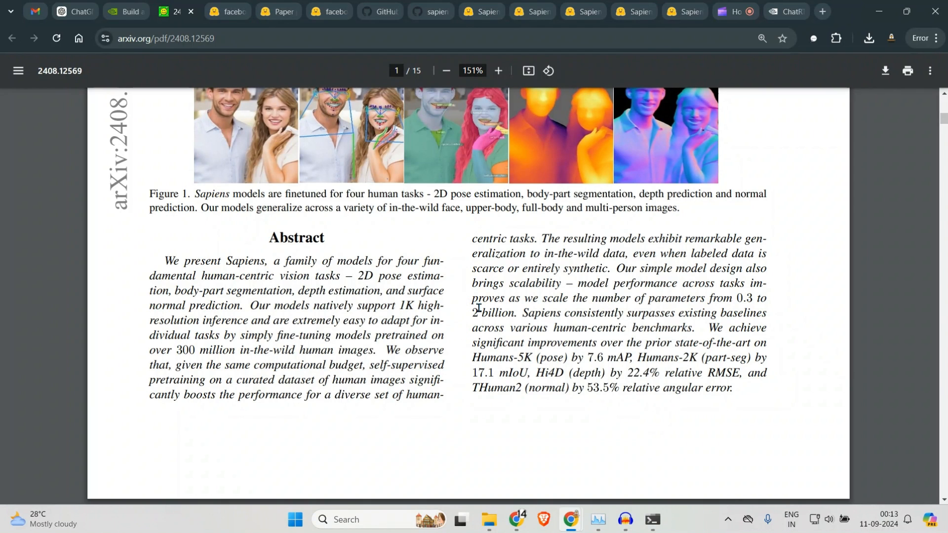